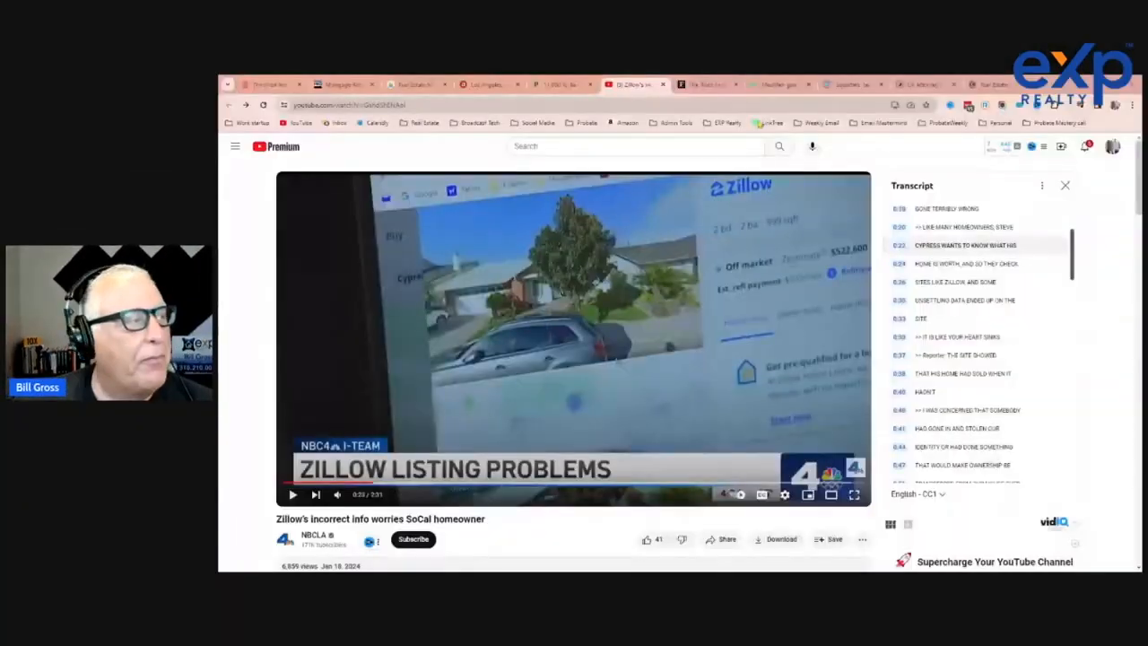
Switch from the YouTube Zillow video to the Forbes house-investment risks article
left_click(699, 84)
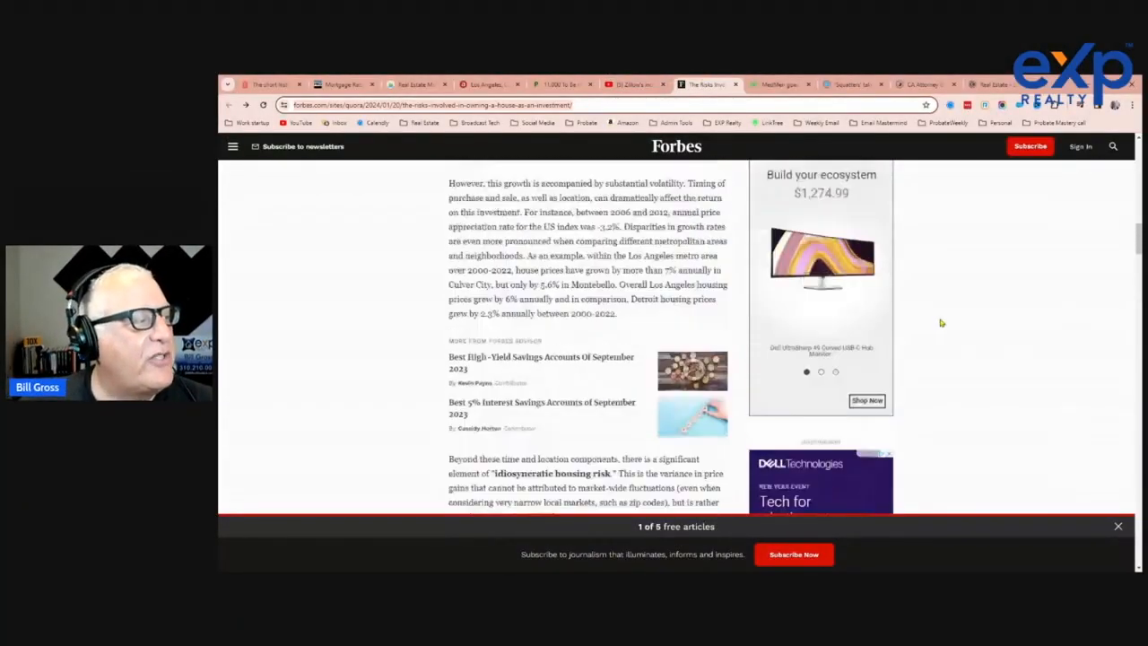
scroll("up", 3)
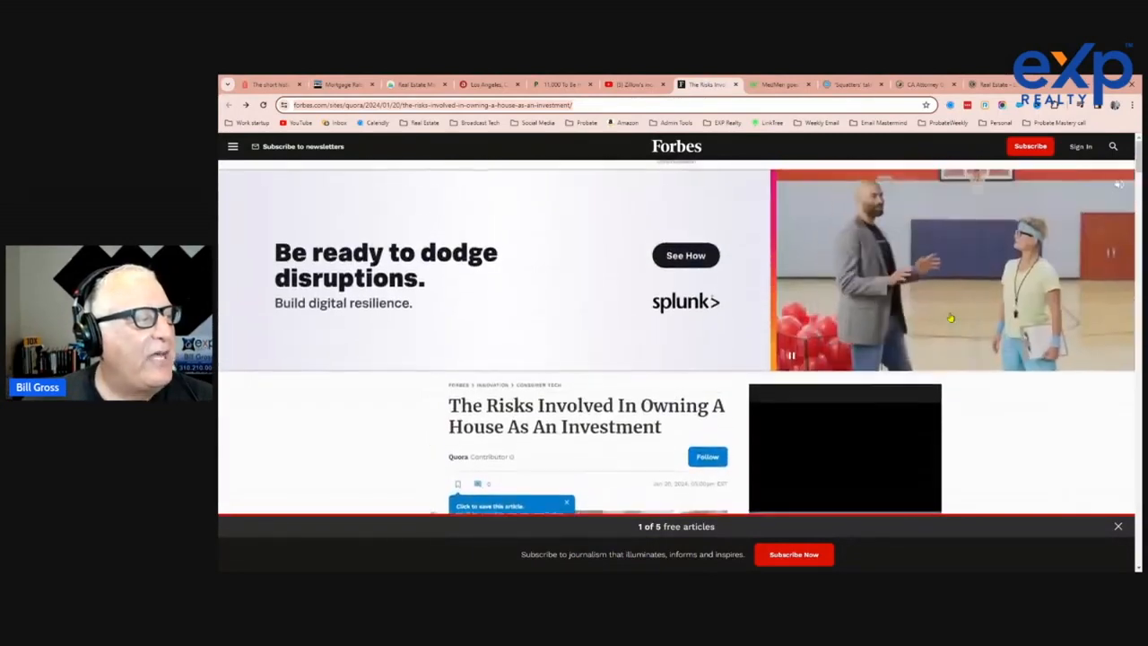
Scroll past the Splunk banner to the headline and handshake lead image
scroll("down", 3)
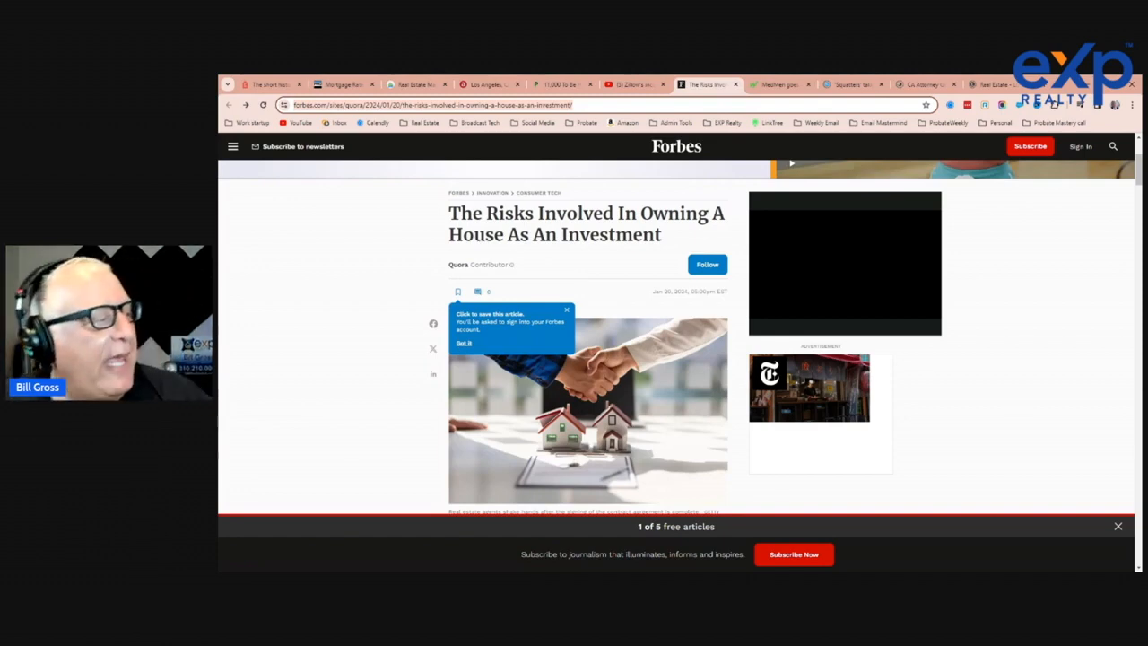
Scroll to Marco Giacoletti's Quora intro and the American Dream opening paragraph
scroll("down", 3)
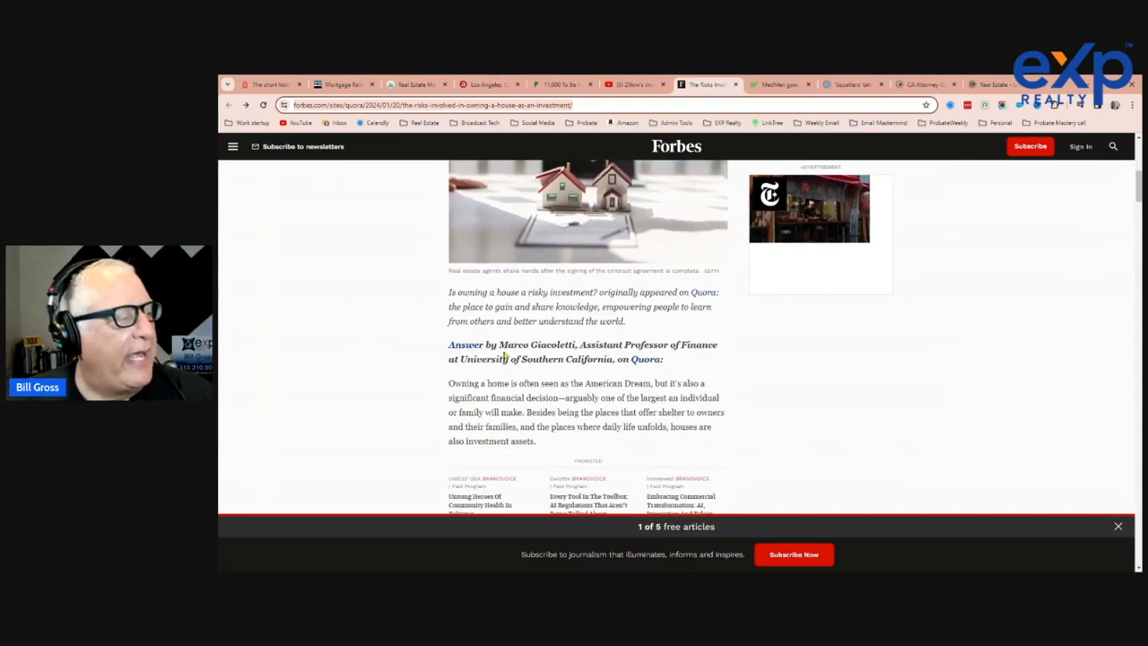
mouse_move(676, 357)
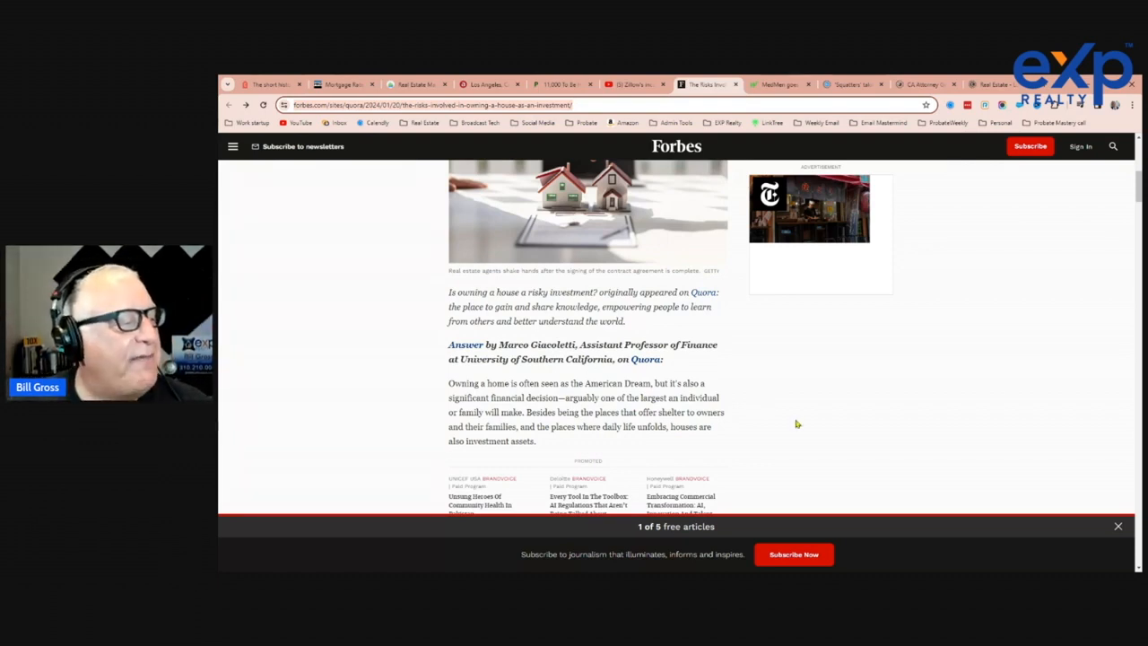
Skim the volatility and idiosyncratic risk sections down to the two-panel holding-period chart
scroll("down", 3)
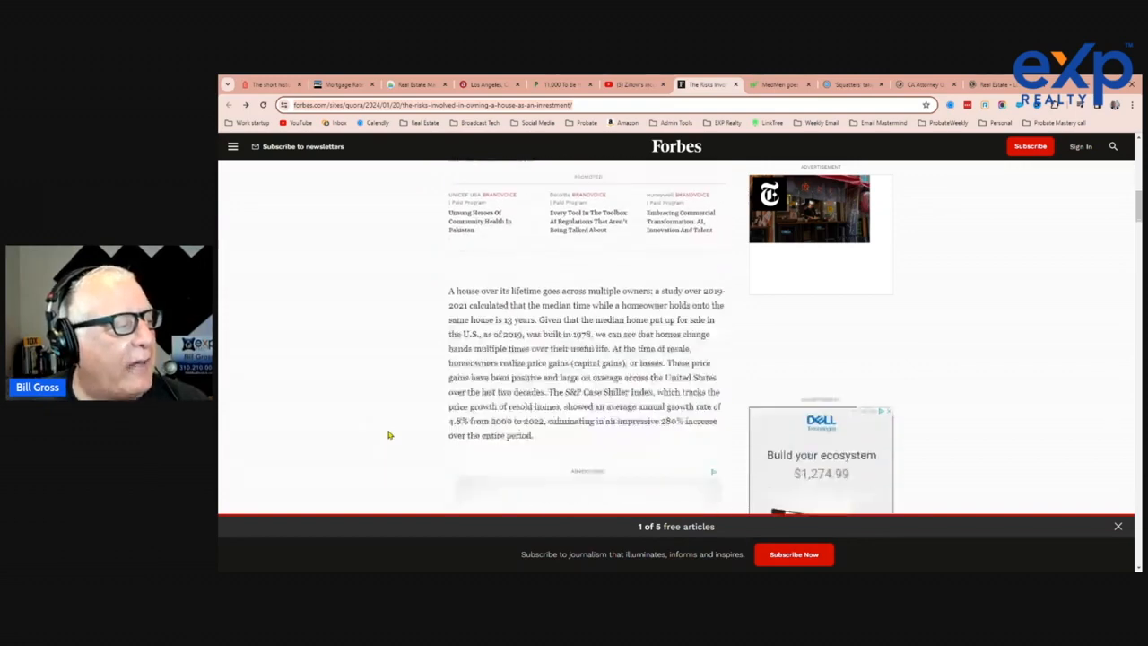
scroll("down", 3)
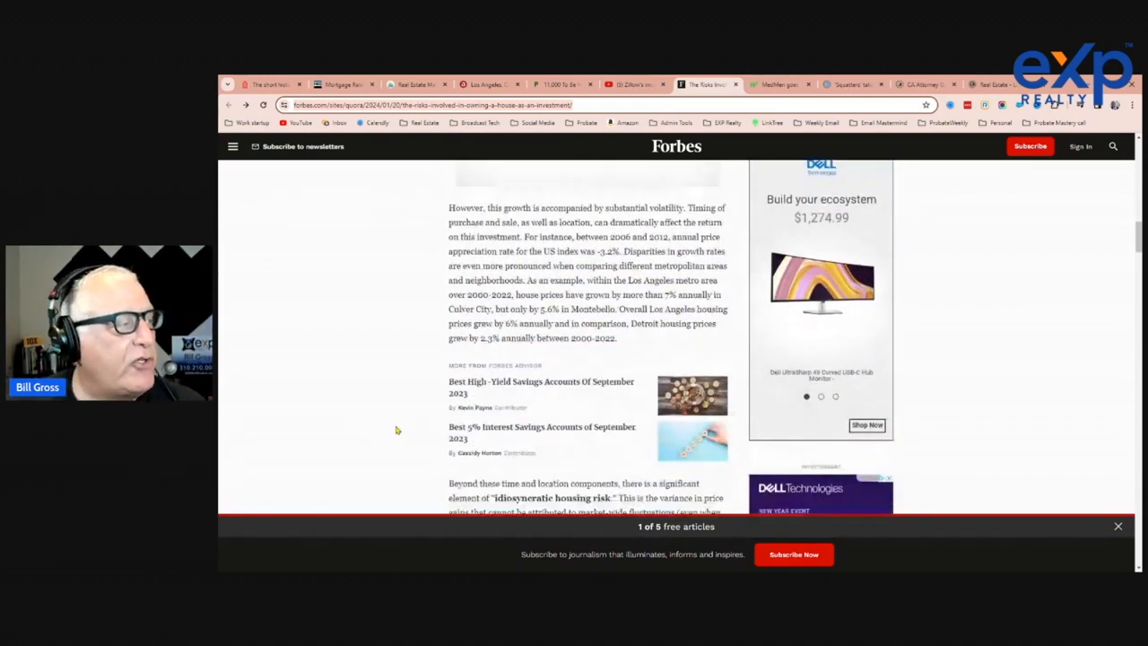
scroll("down", 3)
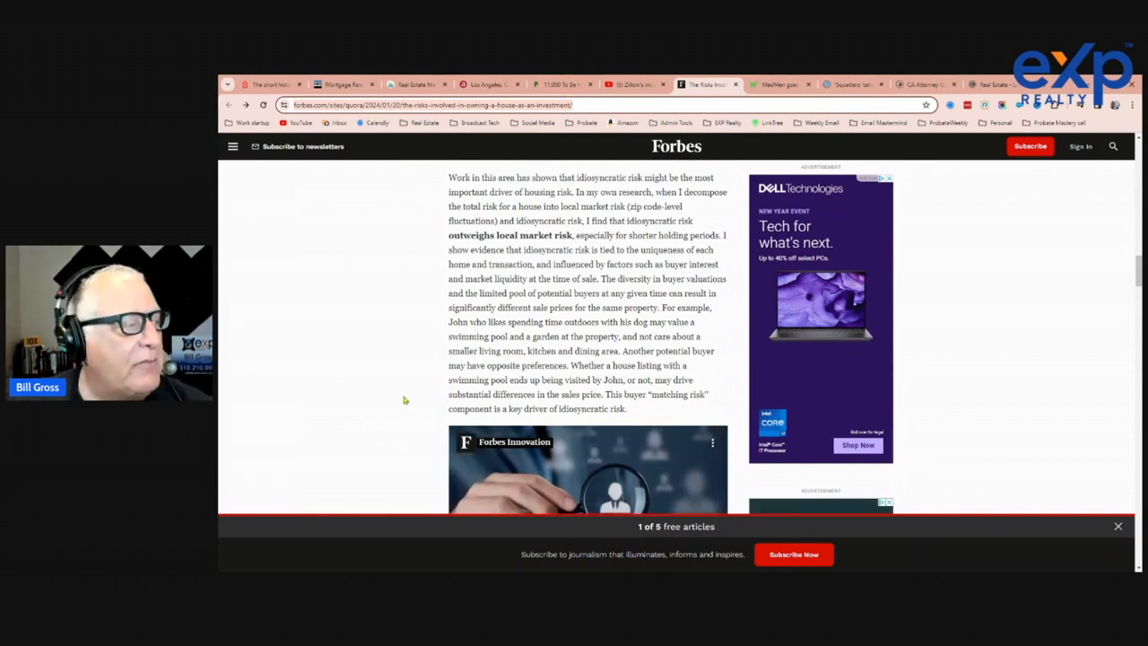
scroll("down", 3)
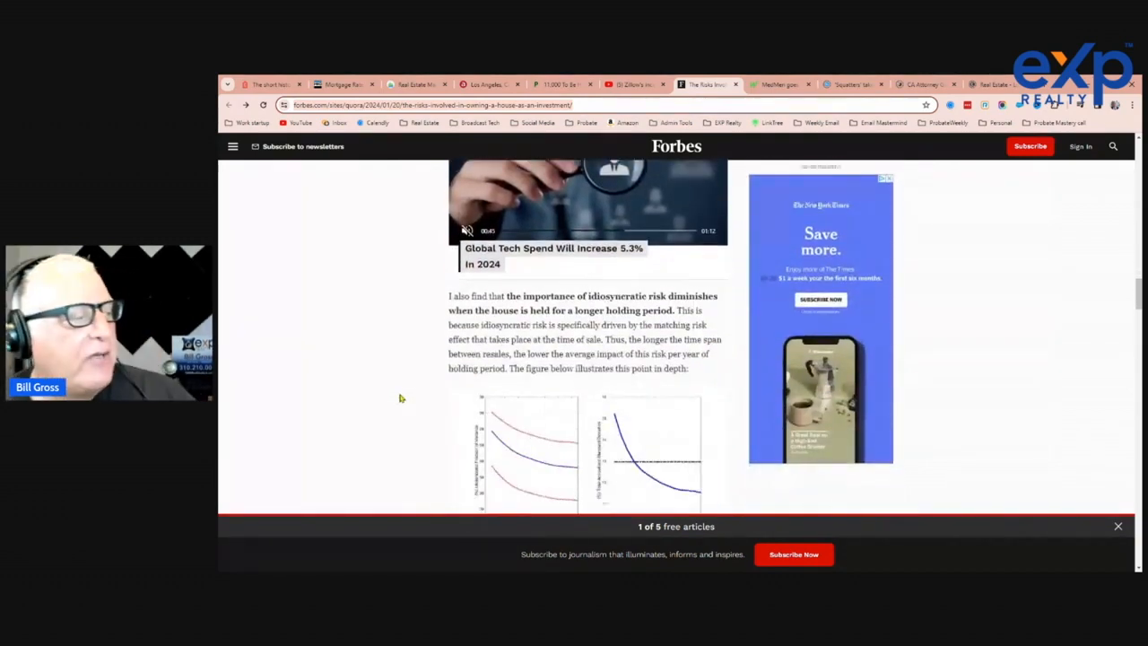
scroll("down", 3)
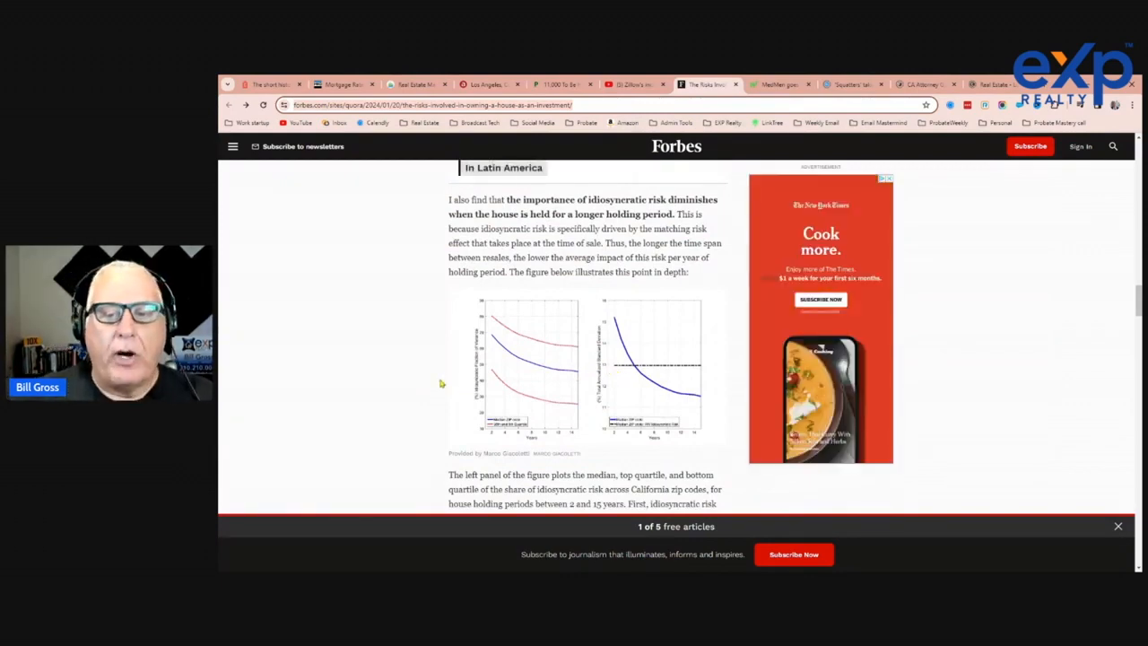
scroll("down", 3)
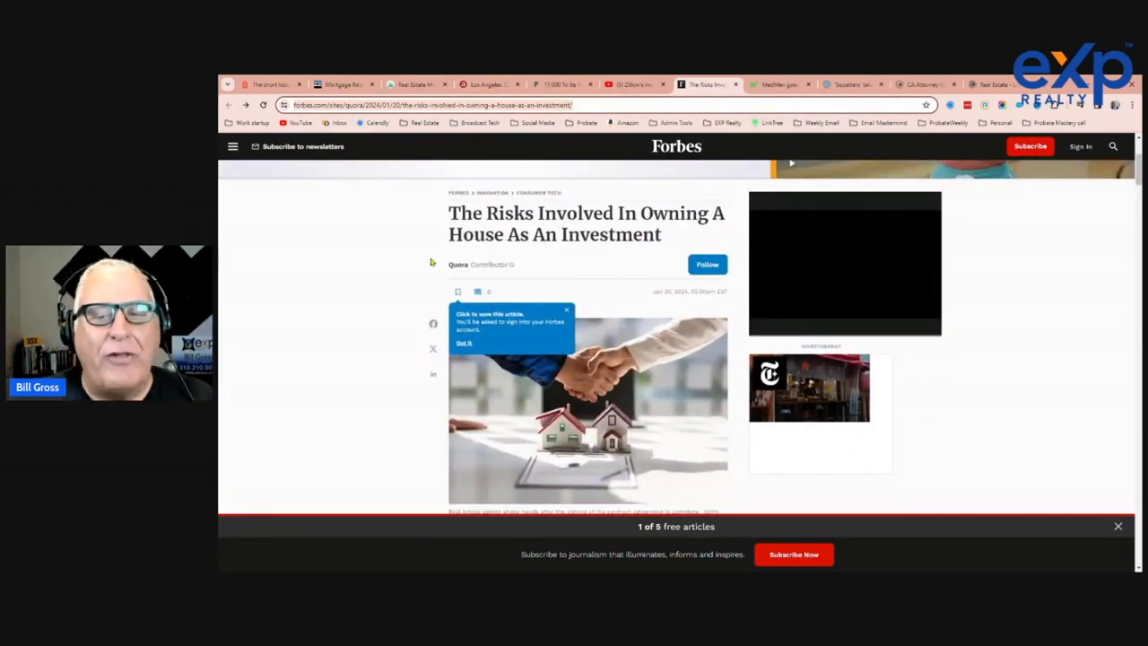
mouse_move(444, 258)
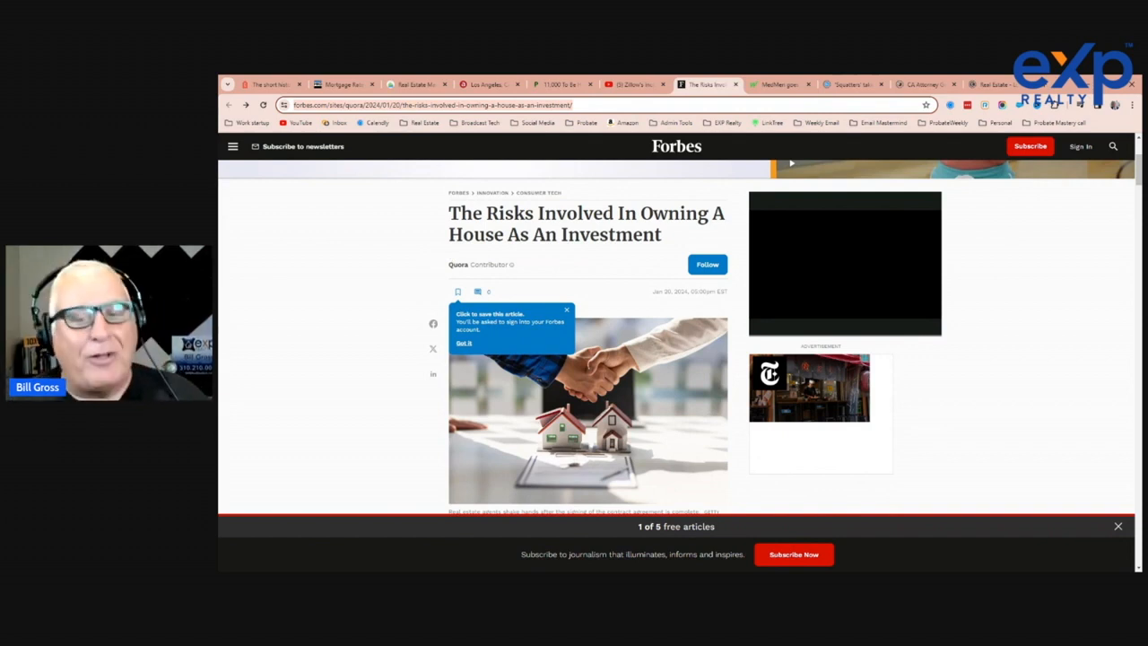
mouse_move(370, 306)
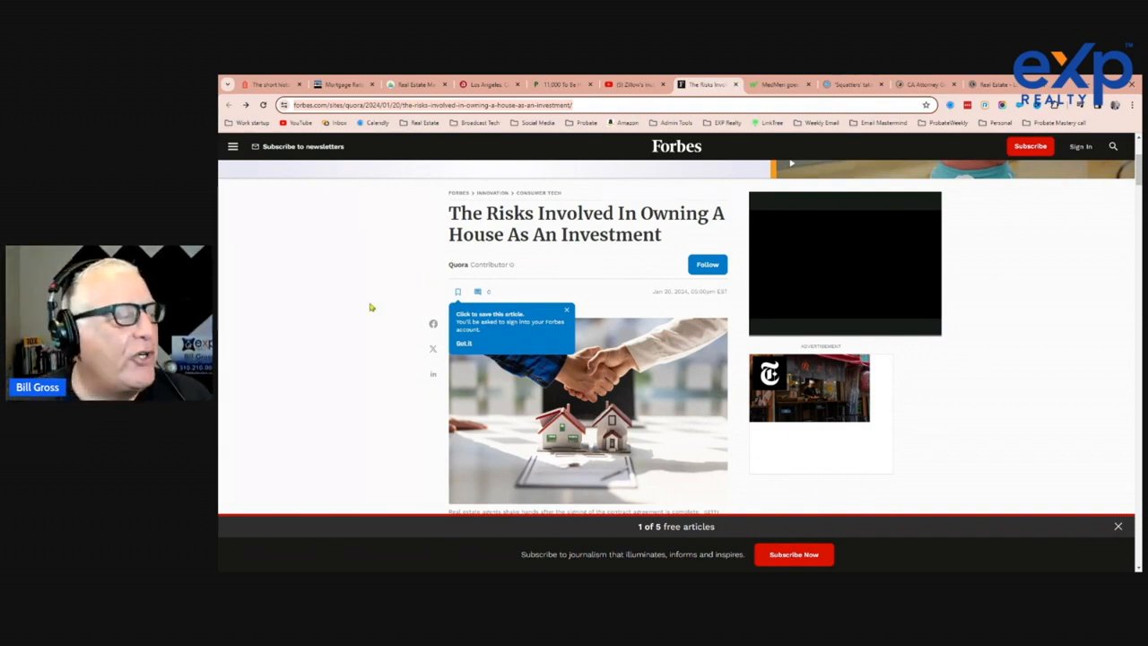
Return to the page top showing the Splunk banner above the headline
scroll("down", 3)
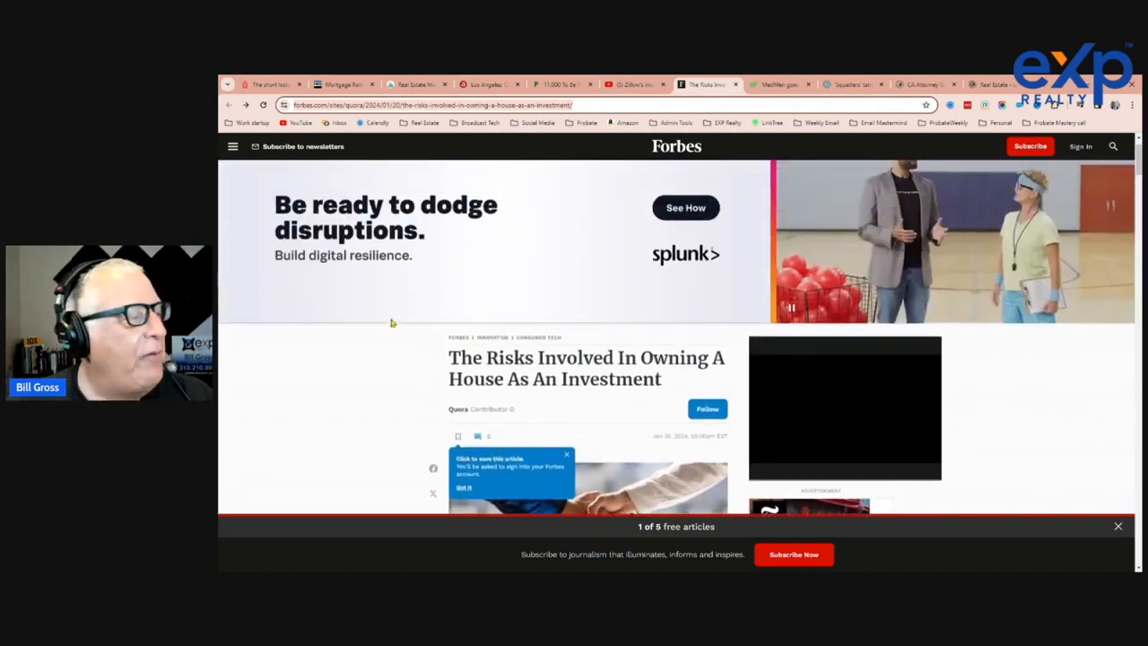
scroll("down", 3)
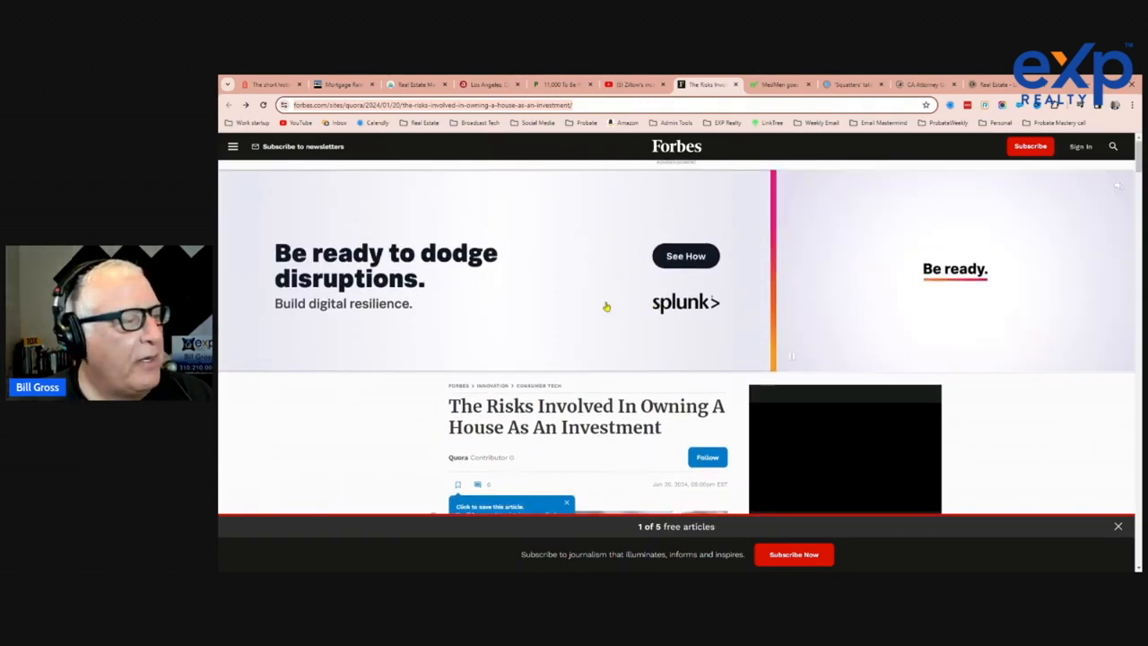
scroll("down", 3)
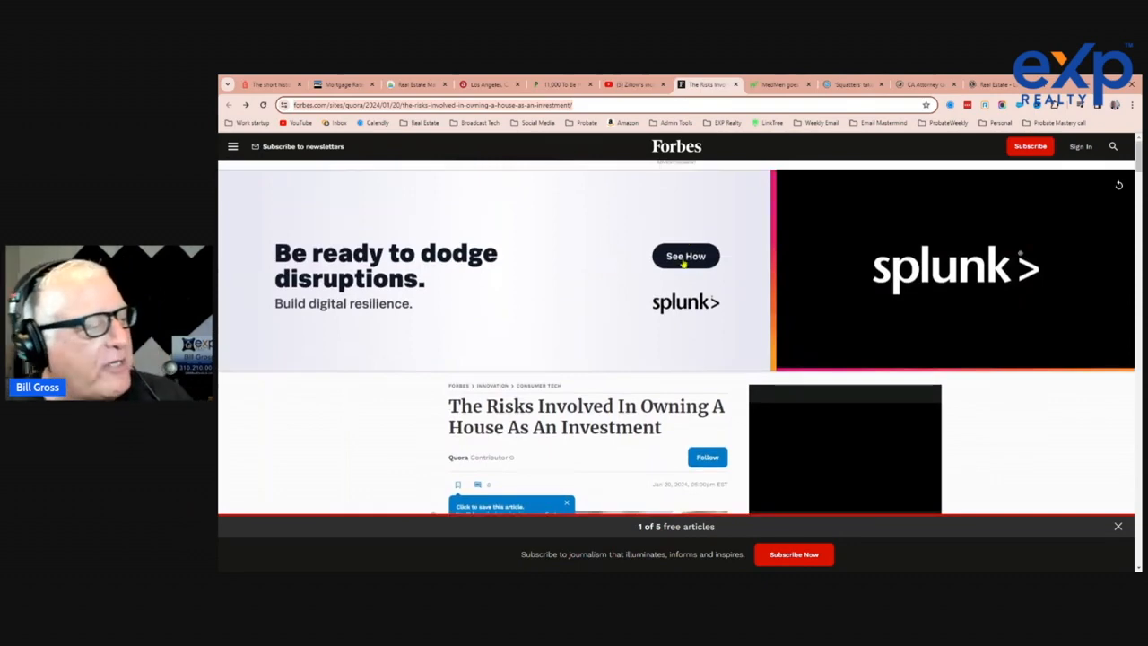
Scroll past the ads to the paragraph on risk diminishing with longer holding periods
scroll("down", 3)
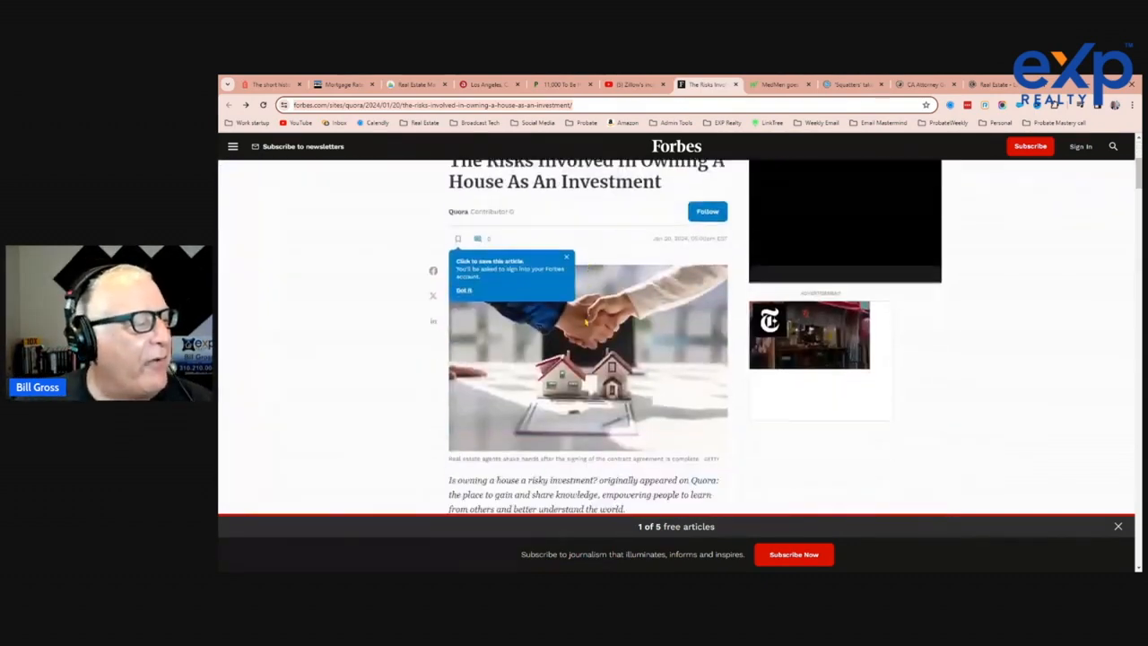
scroll("down", 3)
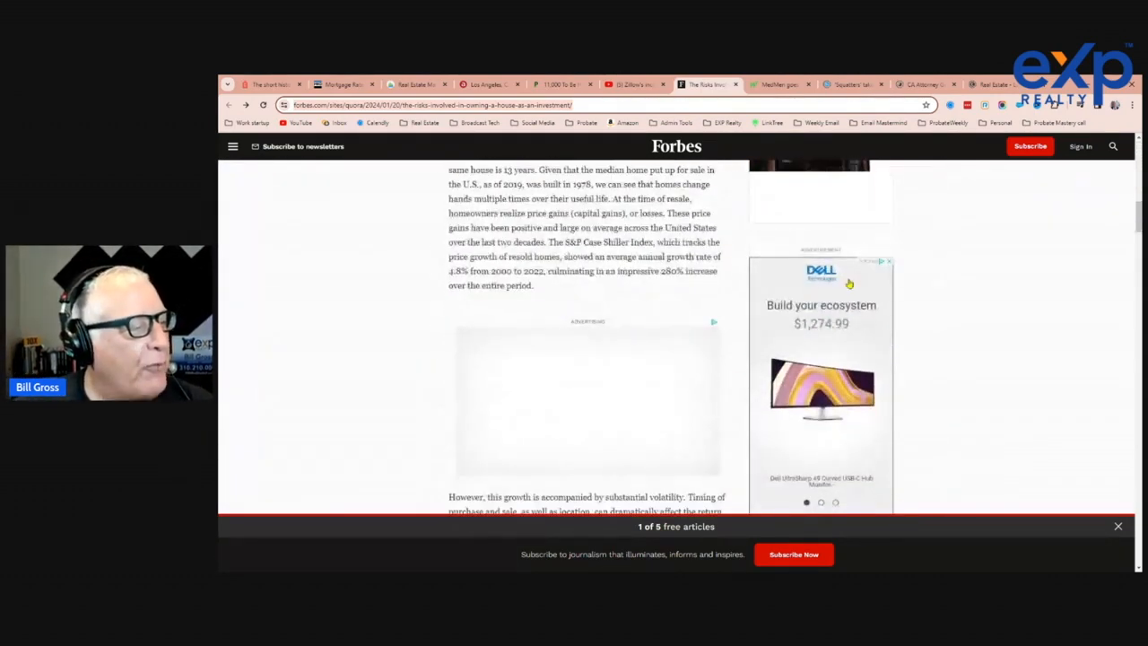
scroll("down", 3)
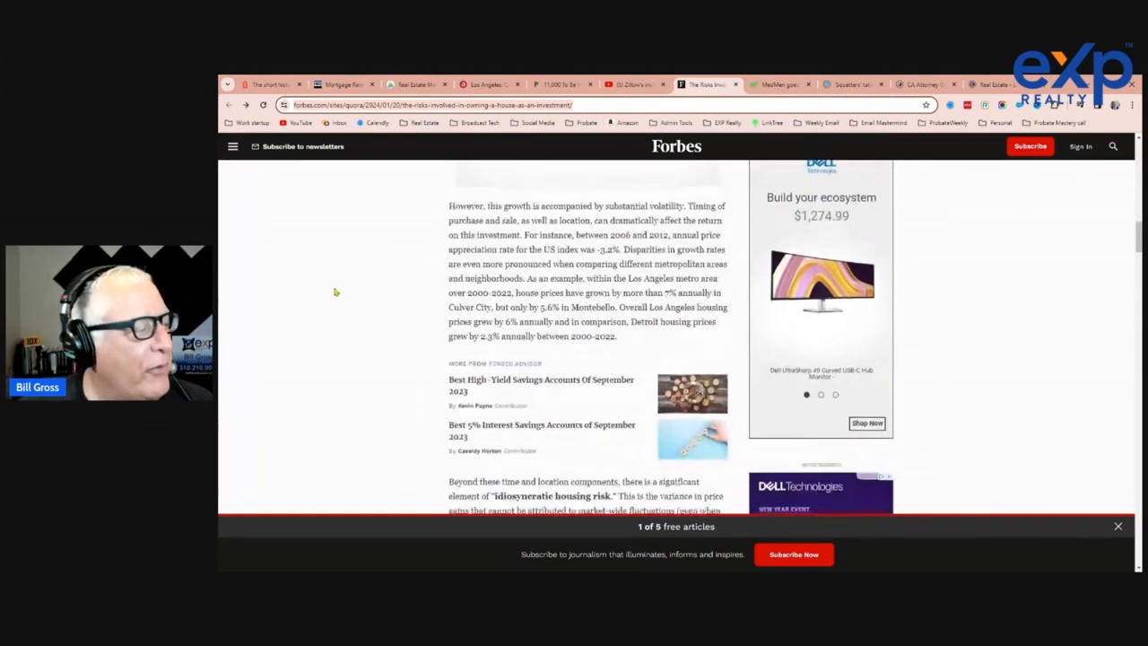
scroll("down", 3)
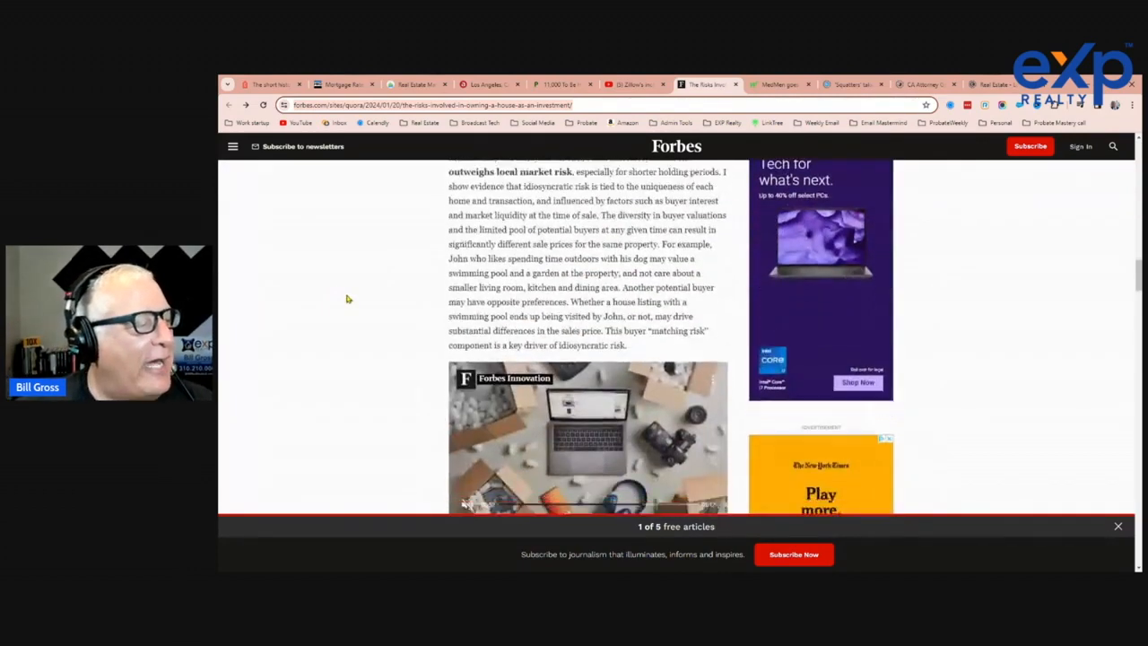
scroll("down", 3)
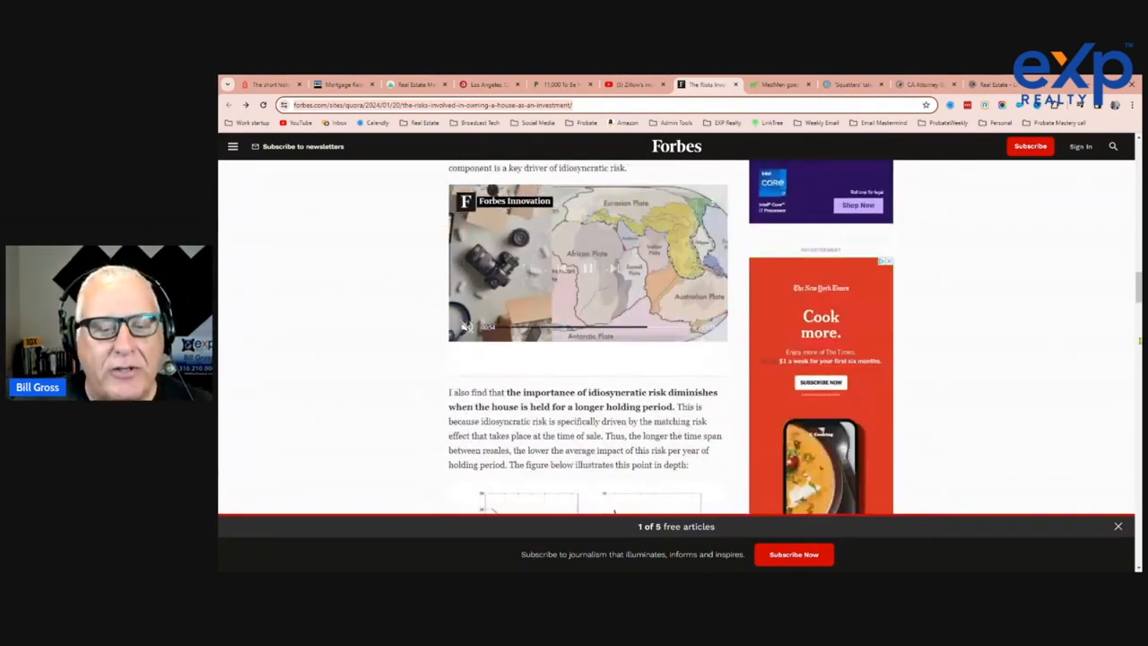